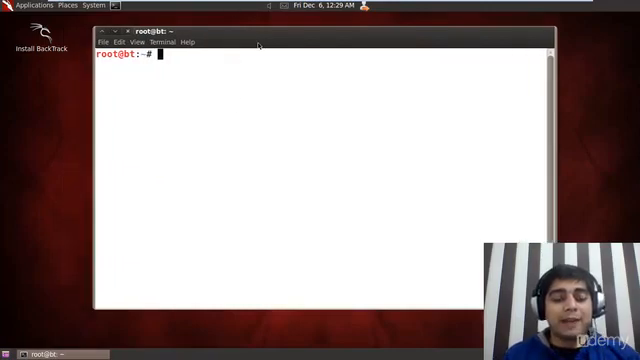
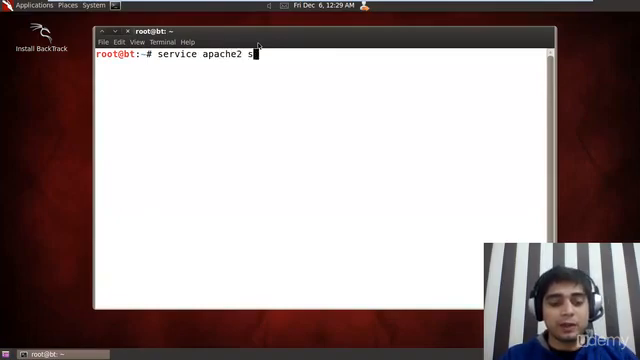
Start the apache2 web server and the mysql service from the root shell
key("Return")
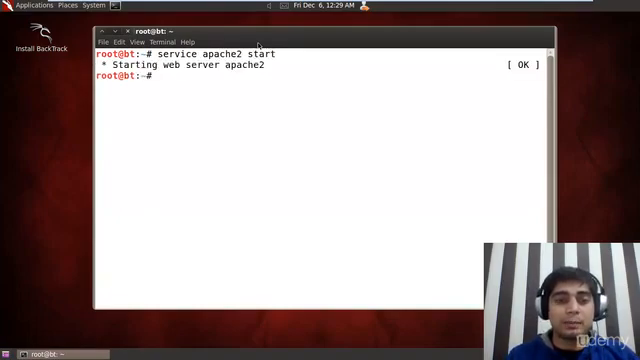
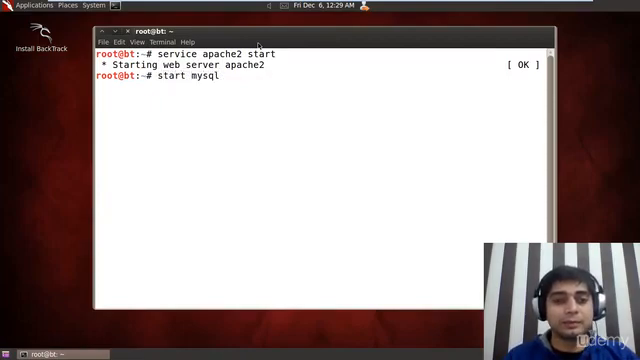
key("Return")
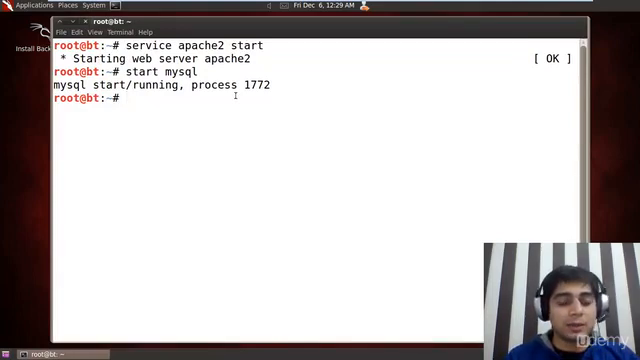
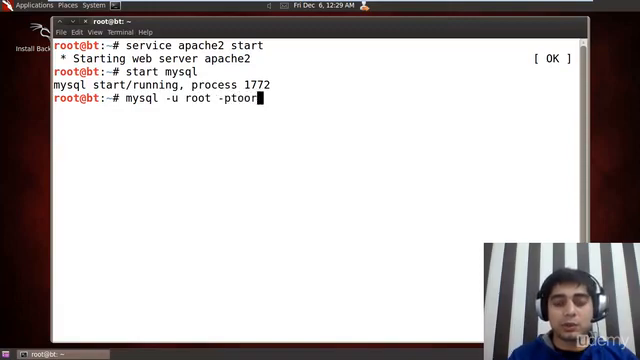
key("Return")
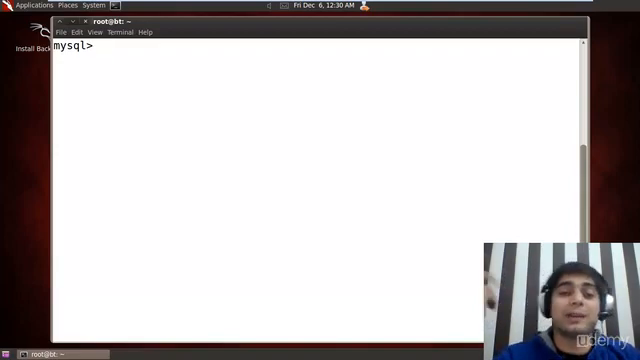
Run 'select sleep(10);' and wait for it to return after 10 seconds
type("s")
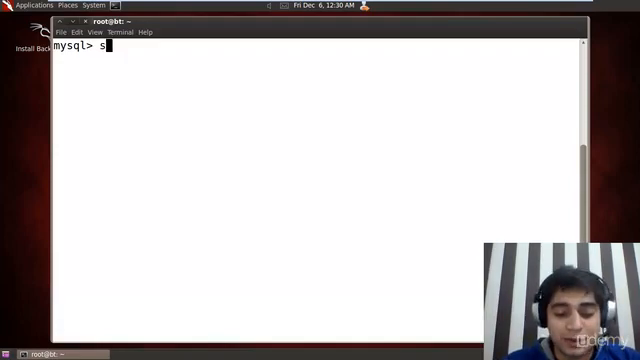
type("elct")
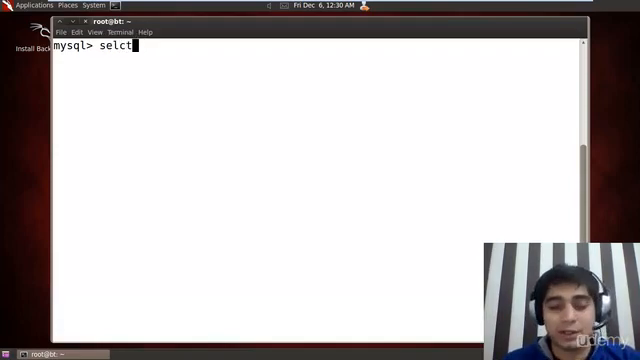
type("select")
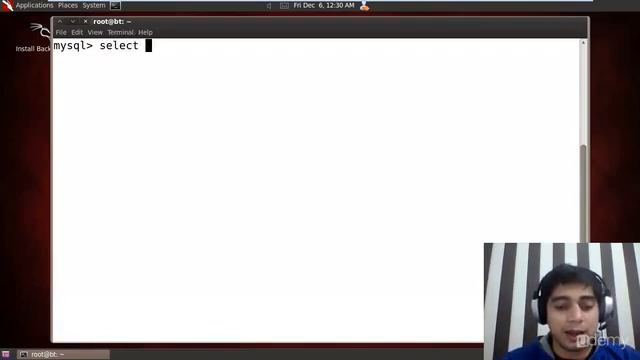
type("sleep")
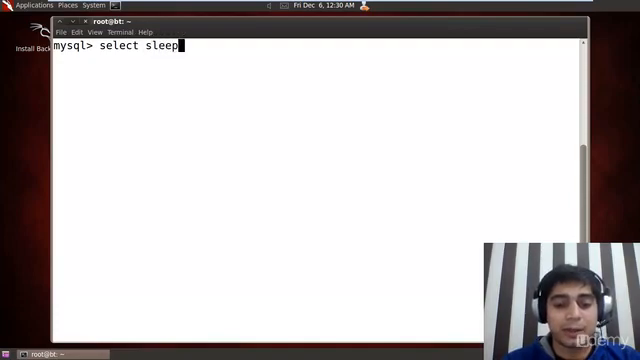
type("();")
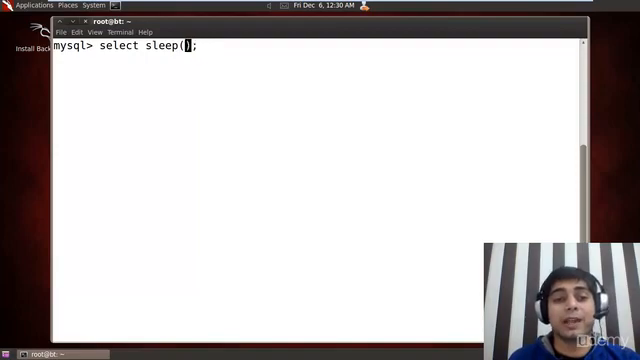
type("10")
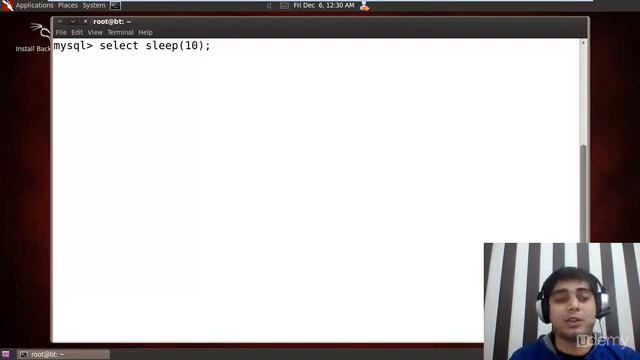
key("Return")
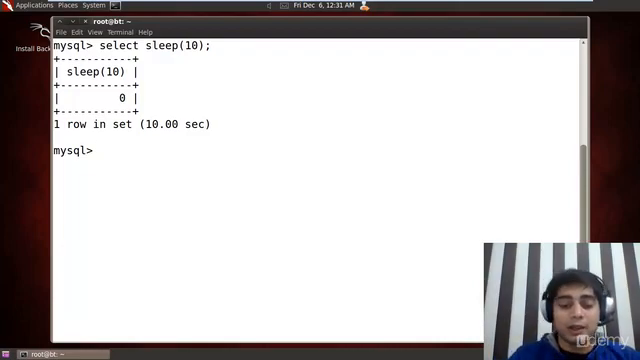
Compose 'select if((select database())="security"' comparing the database name to security
type("sele")
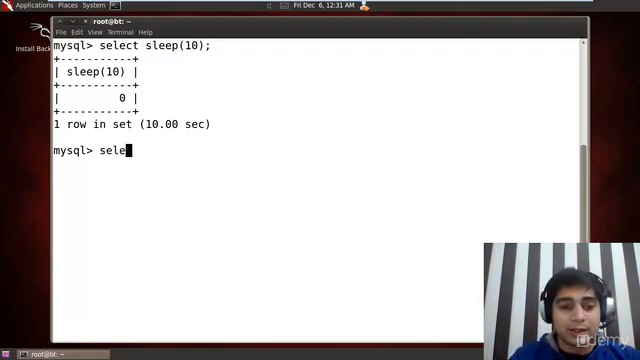
type("ct")
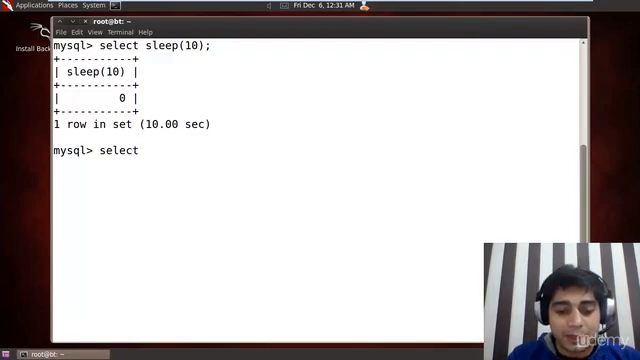
type("if")
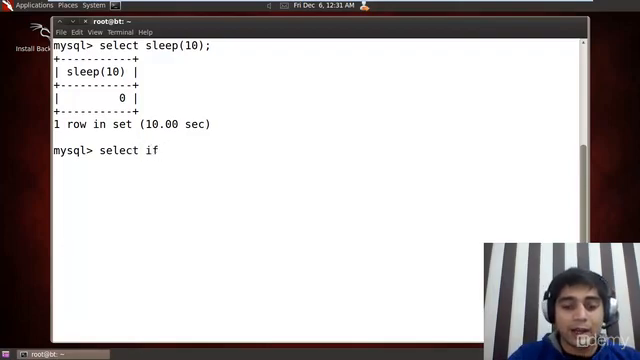
type("((")
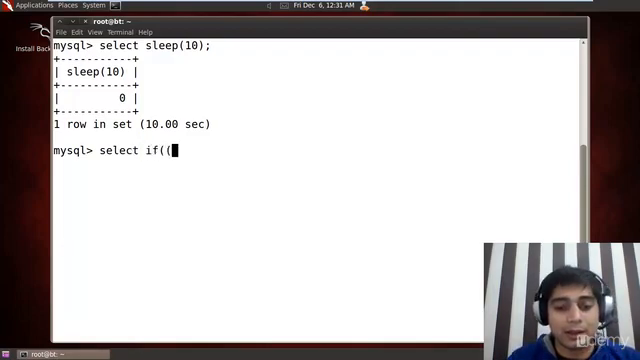
type("sel")
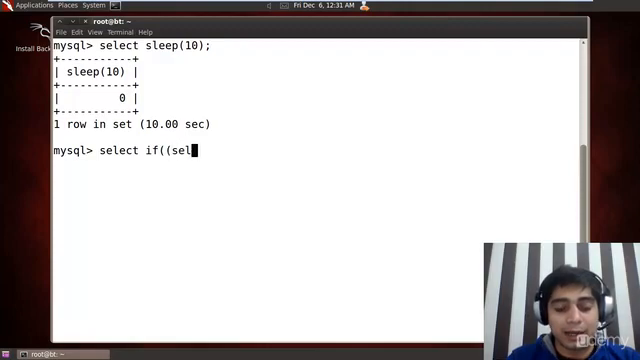
type("ct")
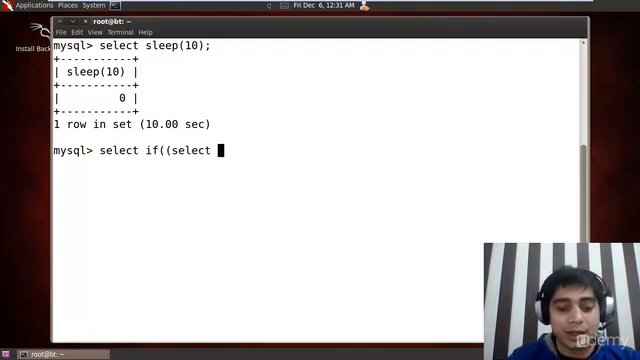
type("database")
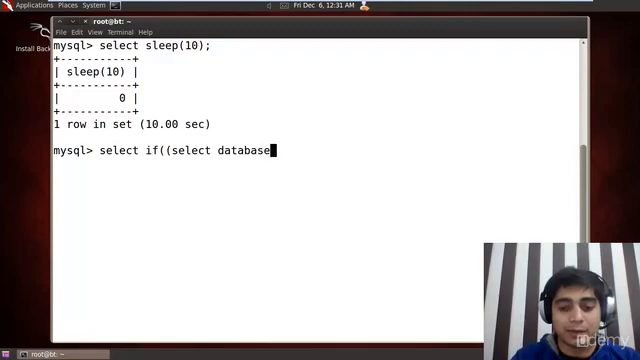
type("()")
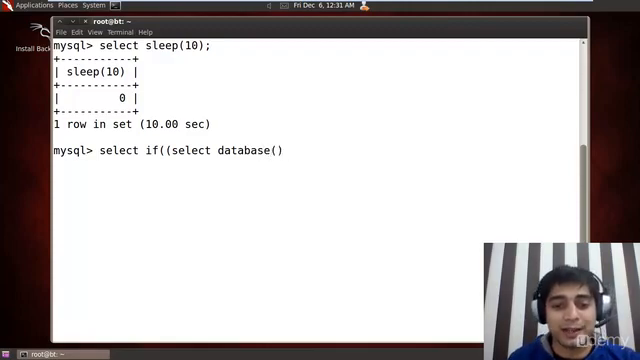
type(")")
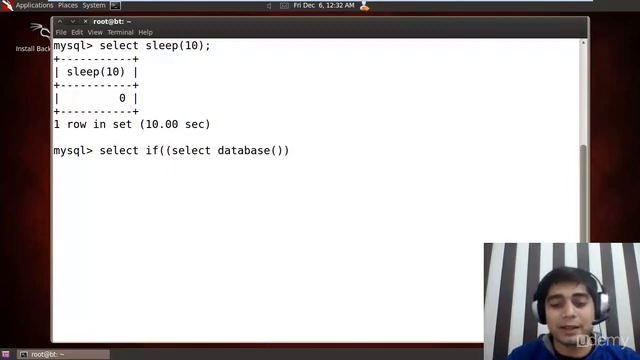
type("=")
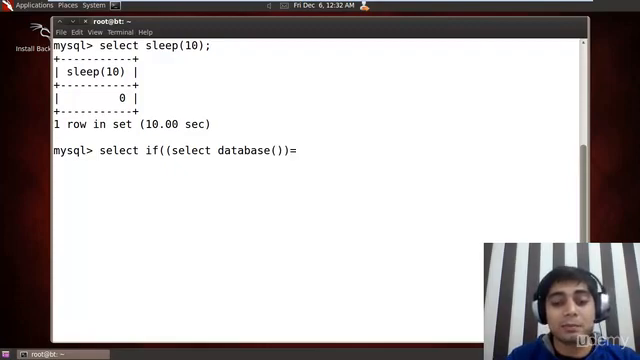
type("\"")
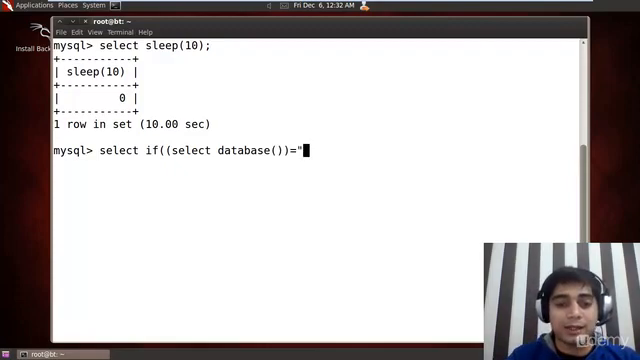
type("security")
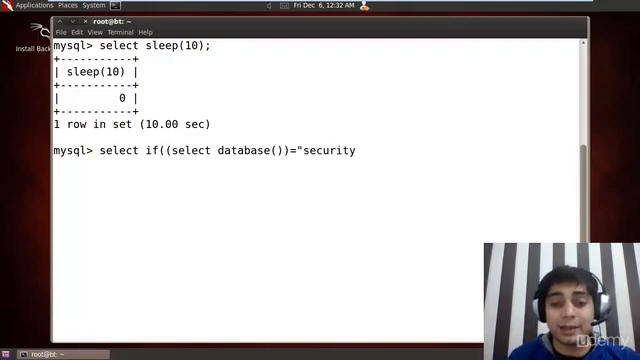
type("\"")
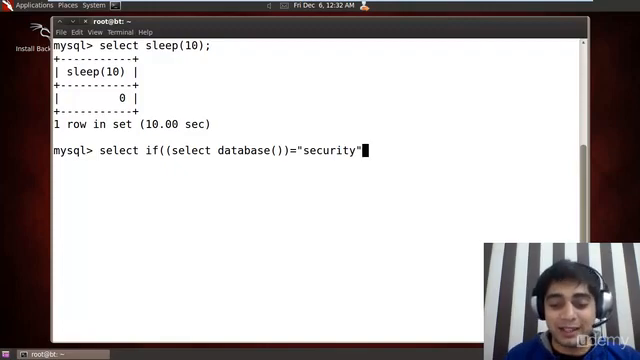
Finish the query with ', sleep(10), null);' and run it
type(",")
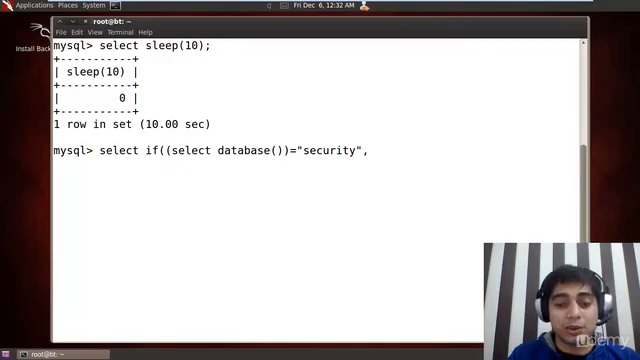
type("sleep")
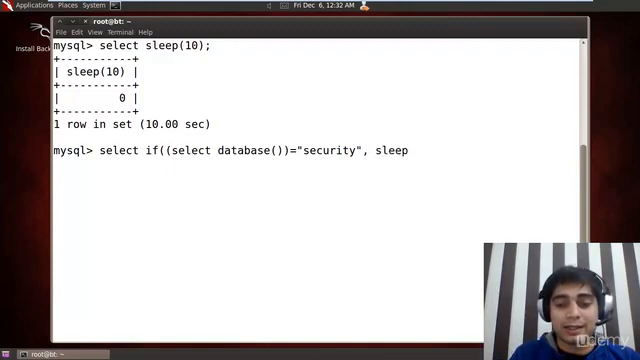
type("()")
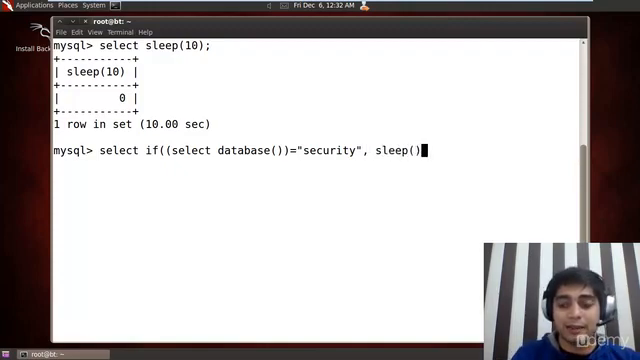
type("10")
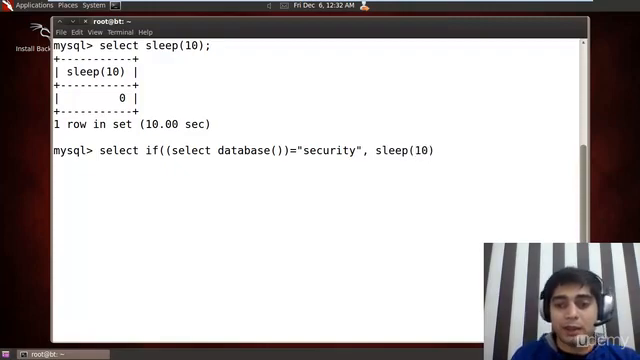
type(",")
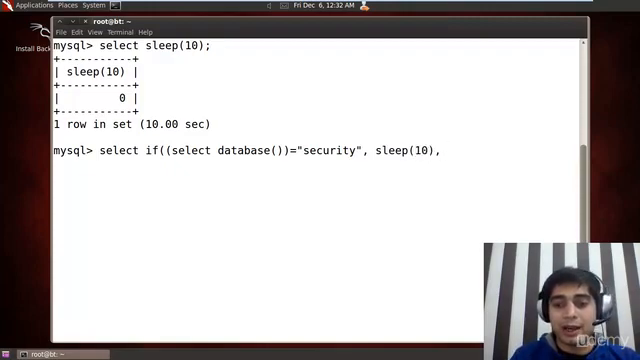
type("null")
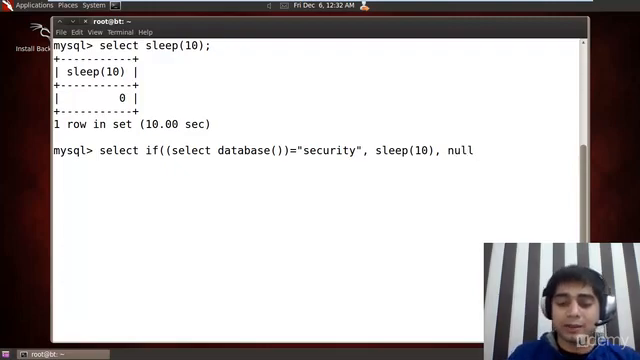
type(");")
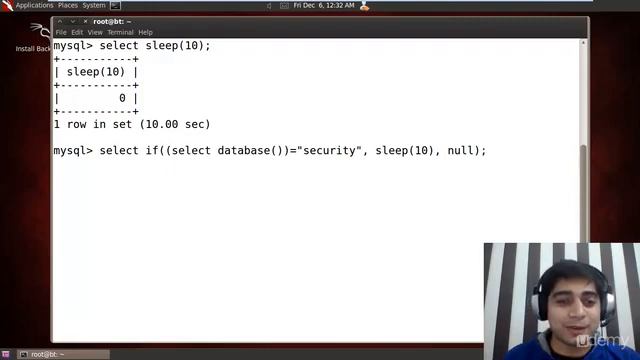
key("Return")
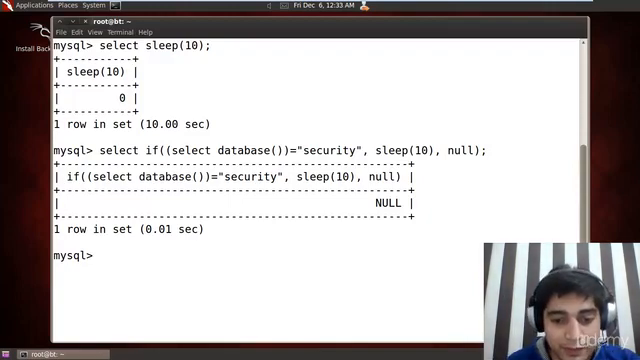
Recall the query, clear the screen, and rerun it with the misspelled name "securit" returning NULL instantly
type("select if((select database())=\"security\", sleep(10), null);")
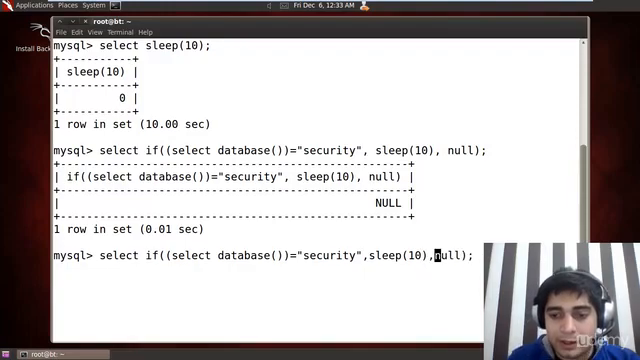
key("Return")
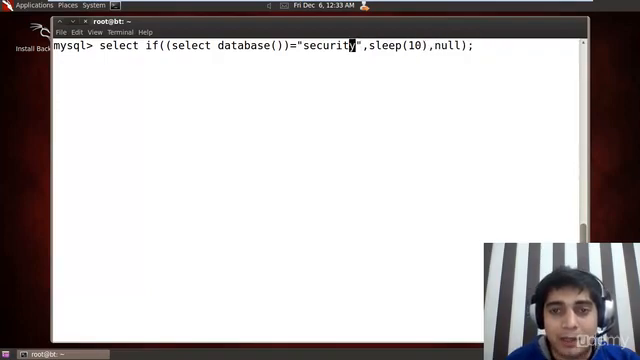
key("Backspace")
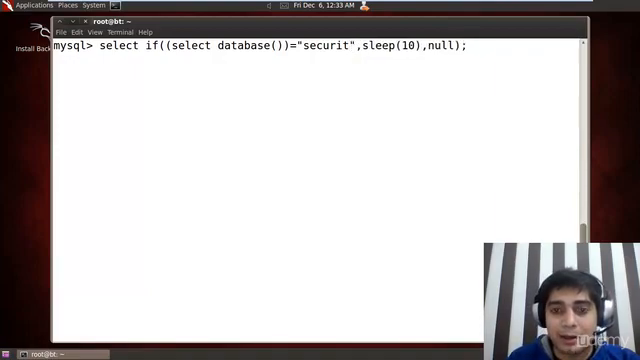
key("Return")
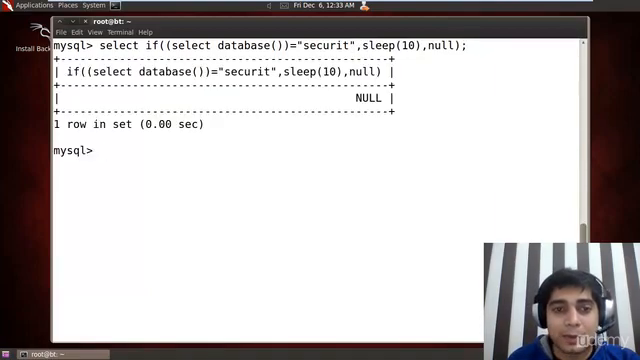
type("select if((select database())=\"securit\",sleep(10),null);")
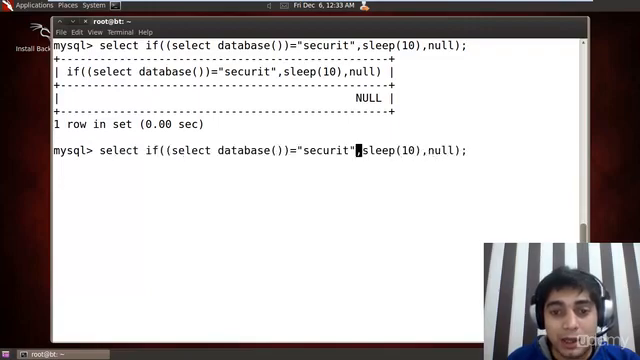
type("y")
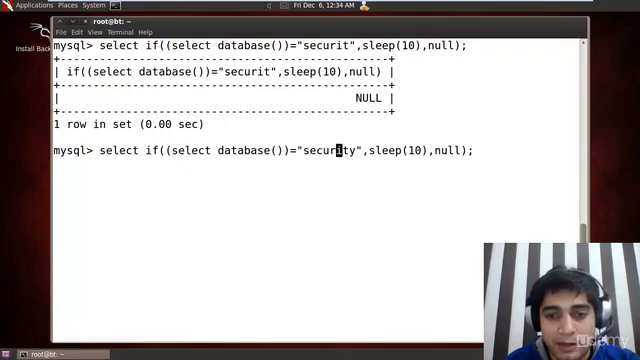
type("y")
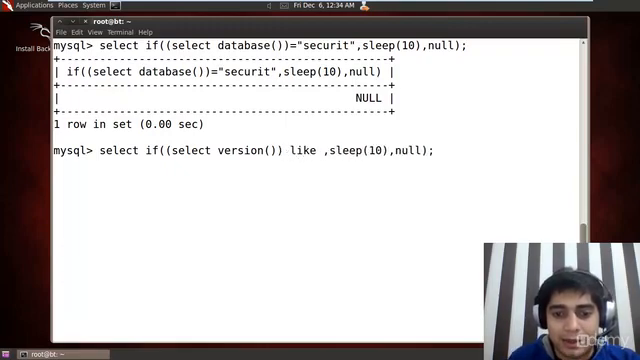
Run 'select if((select version()) like "5%" ,sleep(10),null);' returning 0 after 10.00 sec
type("\"")
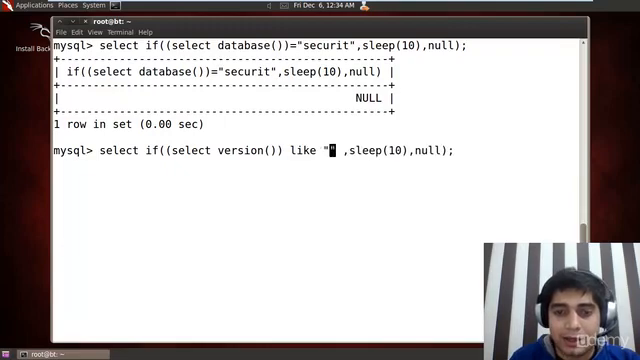
type("5%")
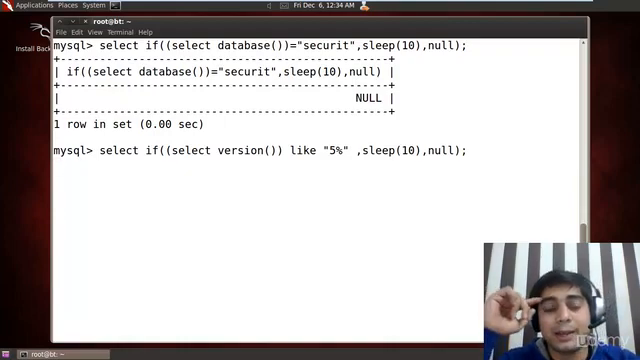
key("Return")
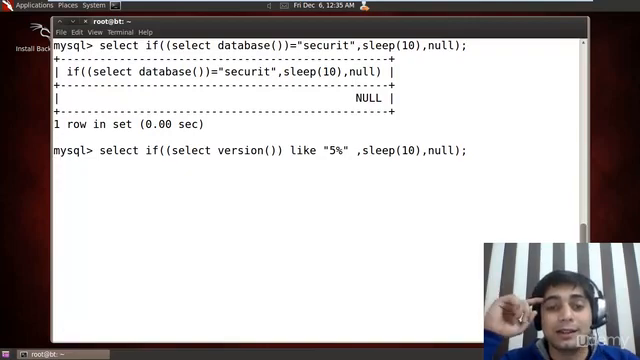
key("Return")
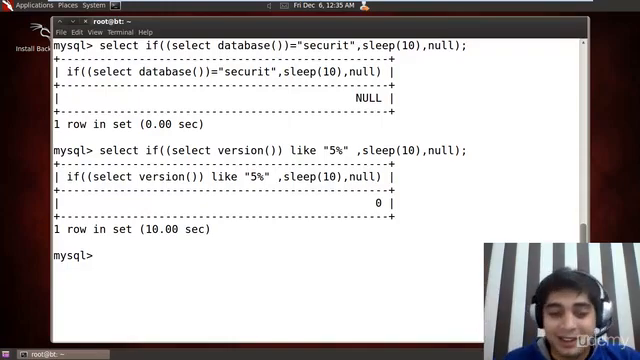
type("select if((select version()) like \"5%\" ,sleep(10),null);")
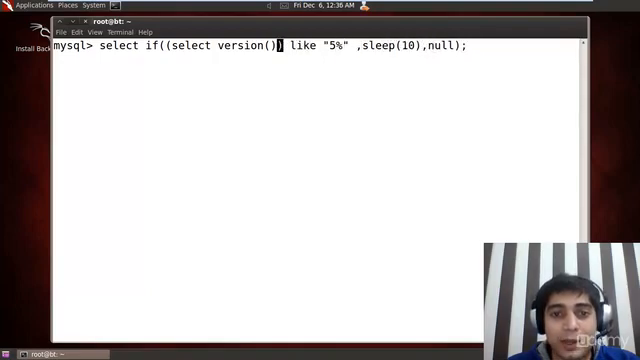
Replace version() in the recalled query with substr(table_name,1,1)
key("BackSpace")
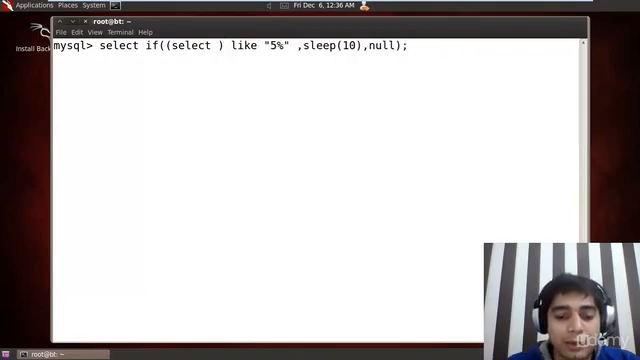
type("sub")
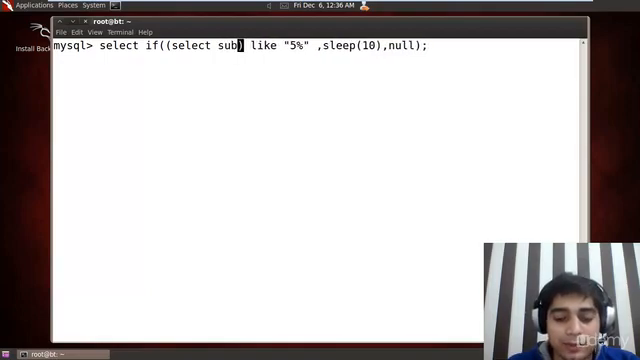
type("tr")
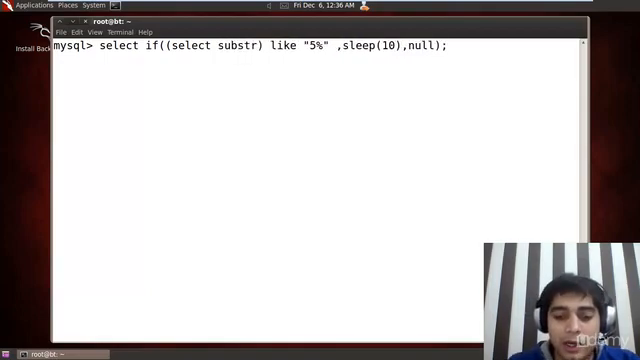
type("()")
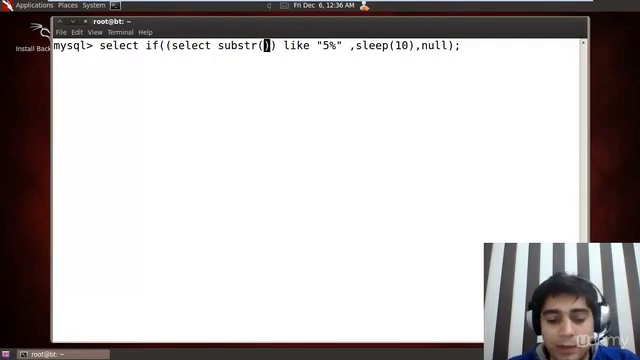
type("table_")
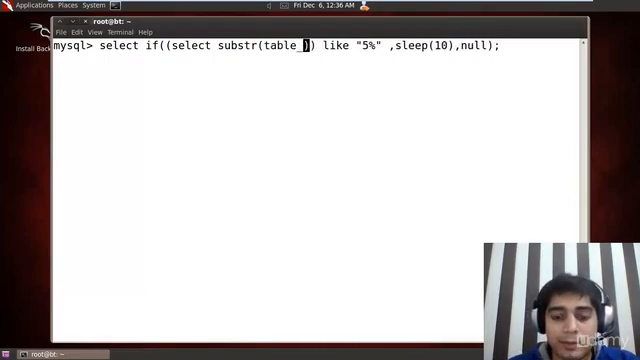
type("name")
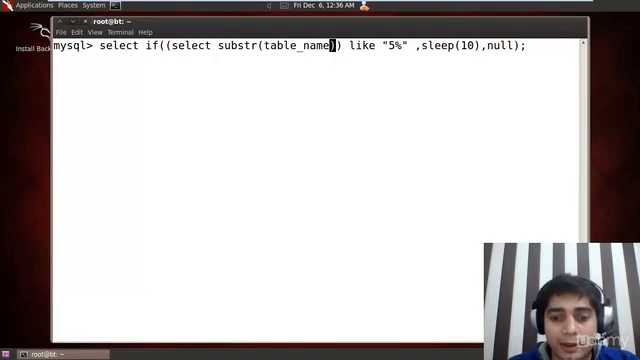
type(",")
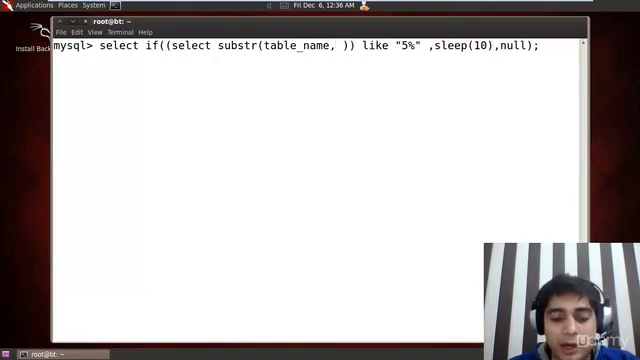
type("1,1")
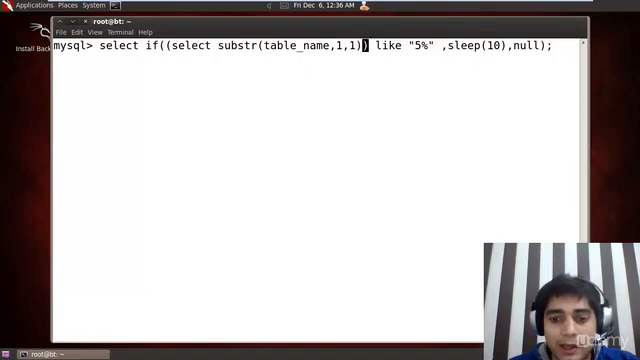
Add 'from information_schema.tables where table_schema=database() limit 0,1'
type("f")
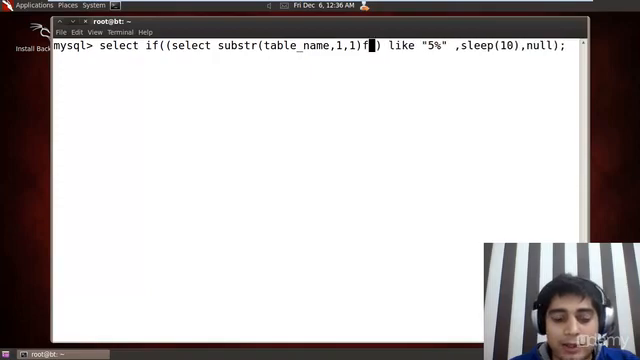
type("rom inf")
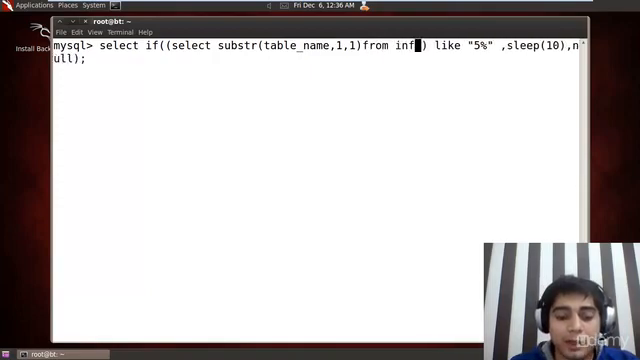
type("orma")
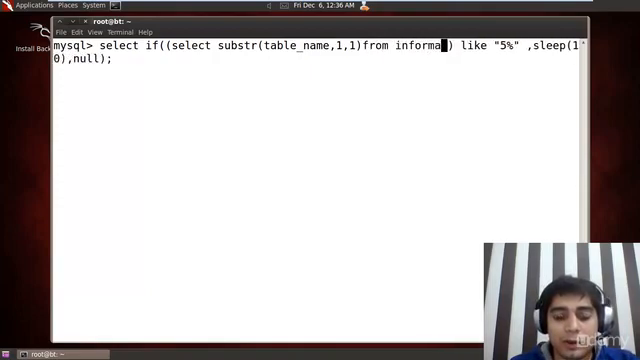
type("tion_schema")
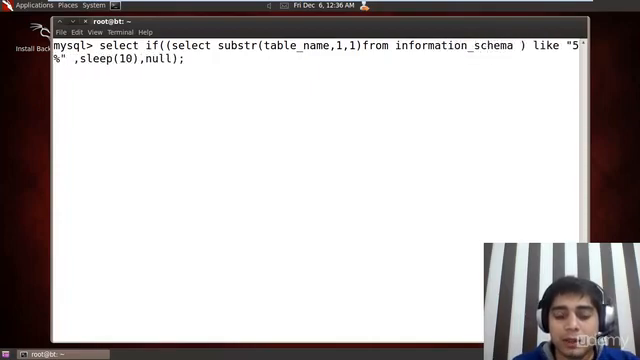
type(".tables")
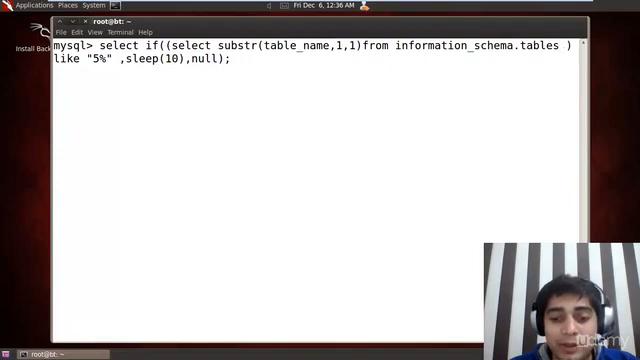
type("whe")
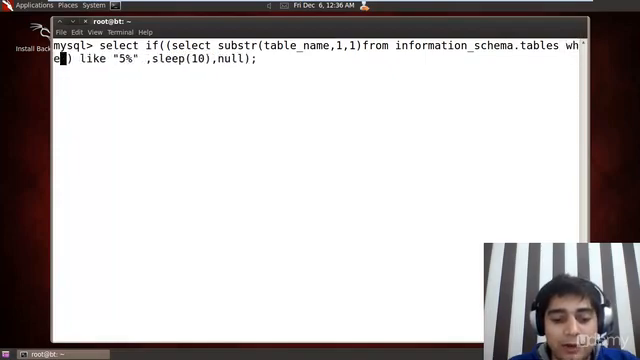
type("re table")
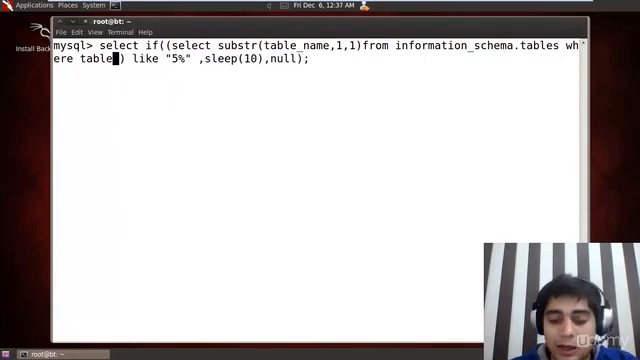
type("_schema")
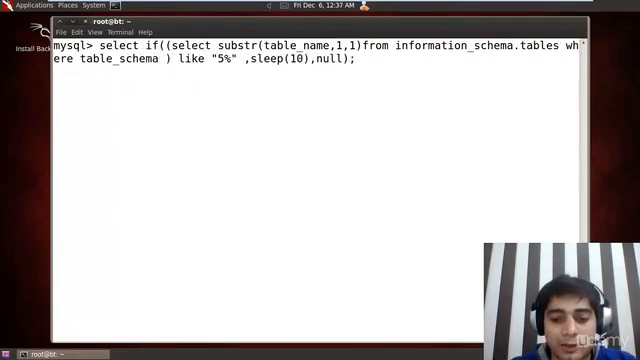
type("=")
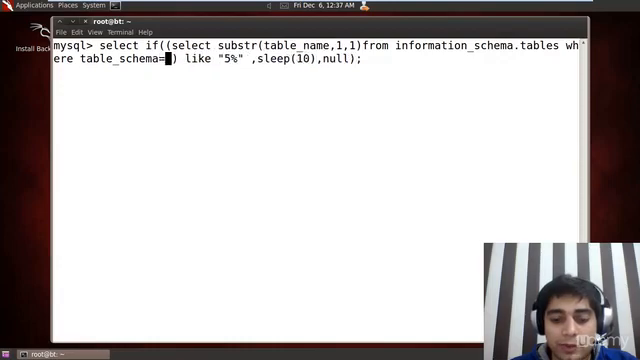
type("database() limit")
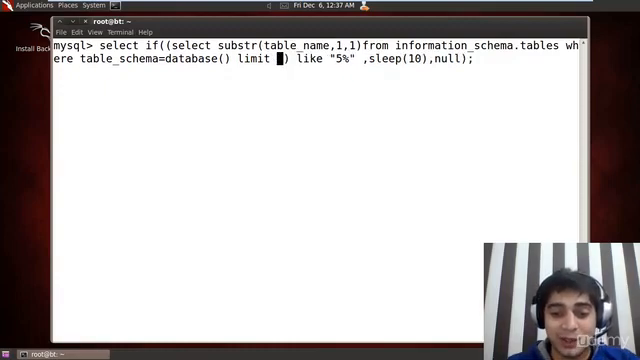
type("0,1")
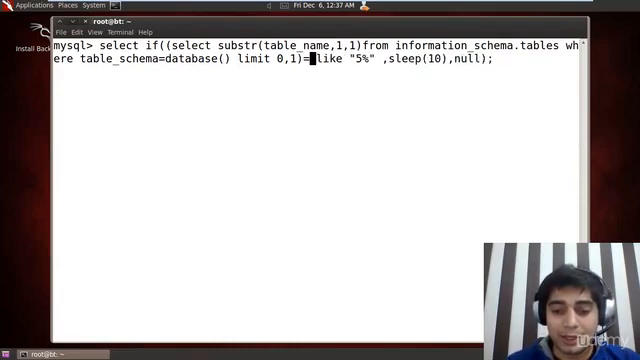
Compare the first table name's first letter to 'e', leaving the query unrun
type("'")
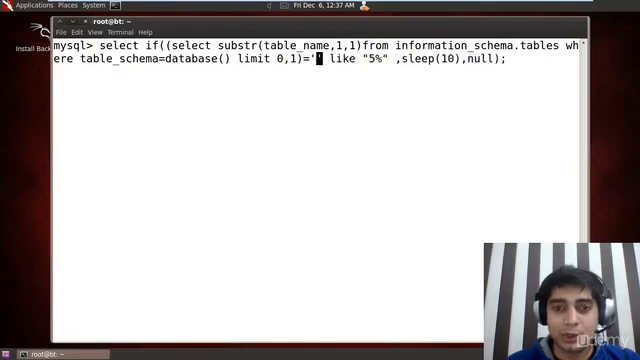
type("e")
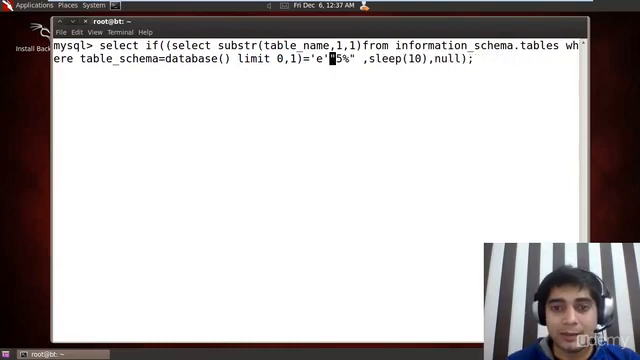
Run the first-letter 'e' test against the current database twice, each returning NULL in 0.00 sec
key("BackSpace")
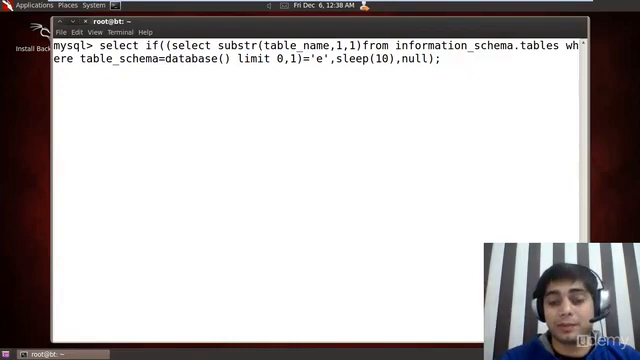
key("Return")
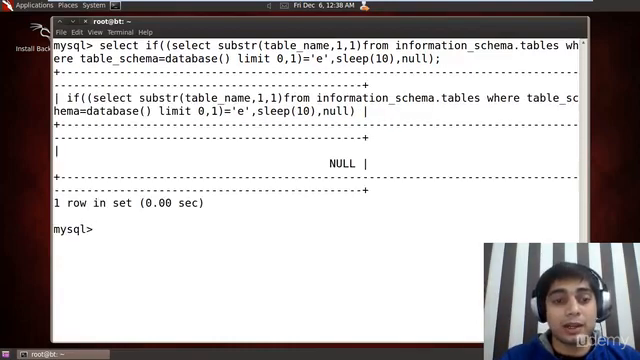
type("select if((select substr(table_name,1,1)from information_schema.tables where table_schema=database() limit 0,1)='e',sleep(10),null);")
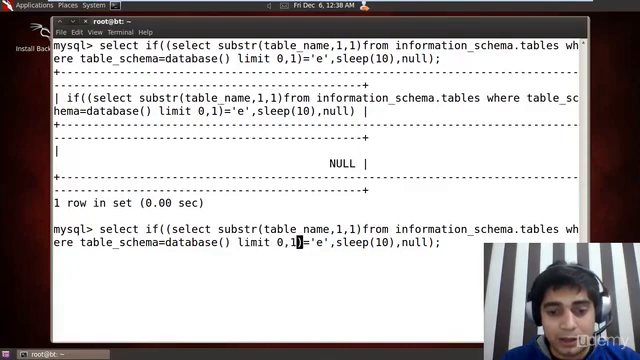
mouse_move(318, 244)
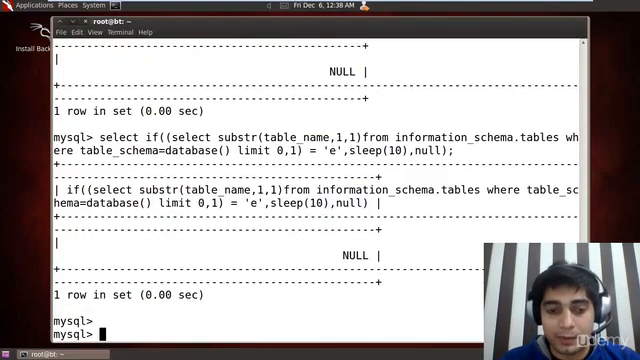
type("select if((select substr(table_name,1,1)from information_schema.tables where table_schema=database() limit 0,1) = 'e',sleep(10),null);")
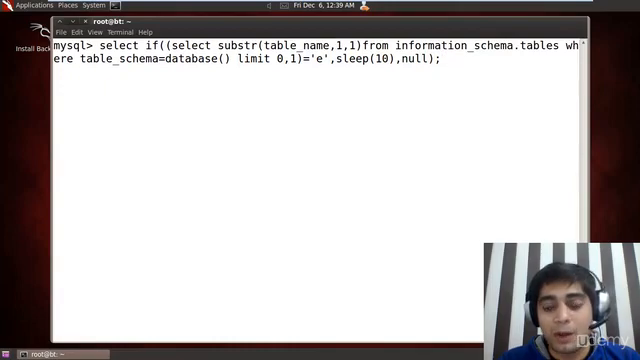
Change table_schema to 'security' and run the 'e' test, returning 0 after 10.01 sec
type("a")
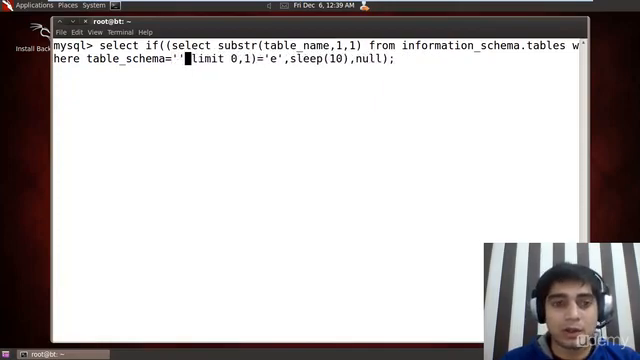
type("seru")
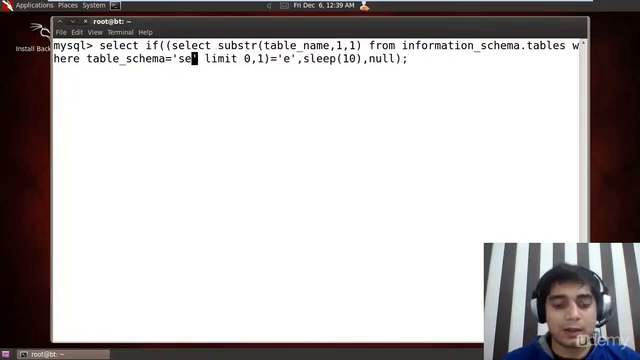
type("curity")
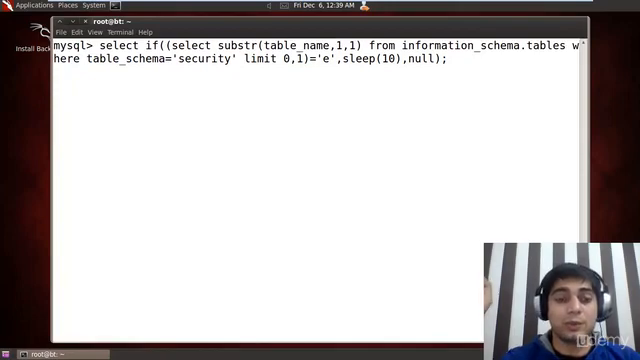
key("Return")
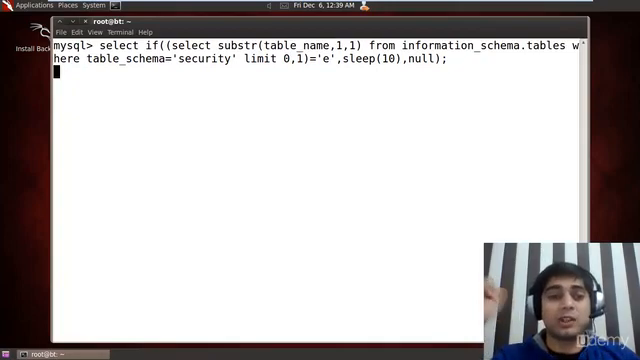
key("Return")
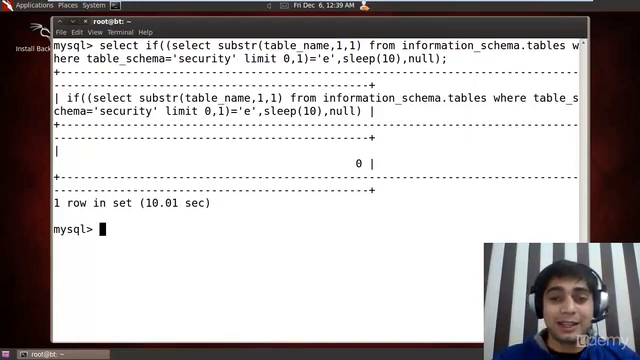
Recall the query and change the tested letter from 'e' to 'h'
type("select if((select substr(table_name,1,1) from information_schema.tables where table_schema='security' limit 0,1)='e',sleep(10),null);")
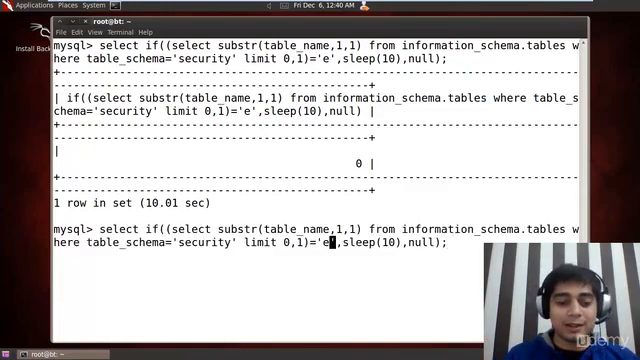
type("h")
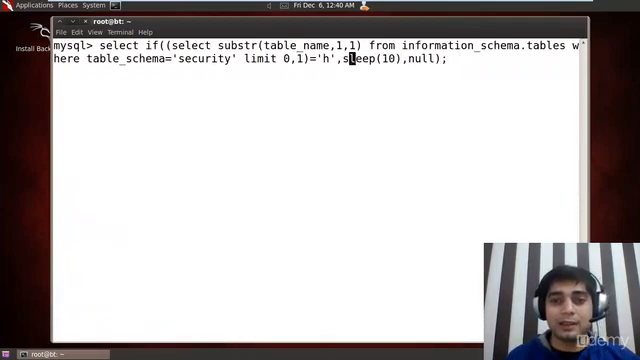
Test the second letter with substr(table_name,2,1)='m' and run it, returning 0 after 10.00 sec
type("e")
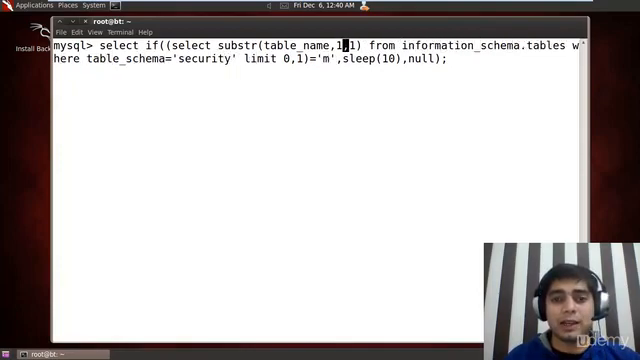
type("2")
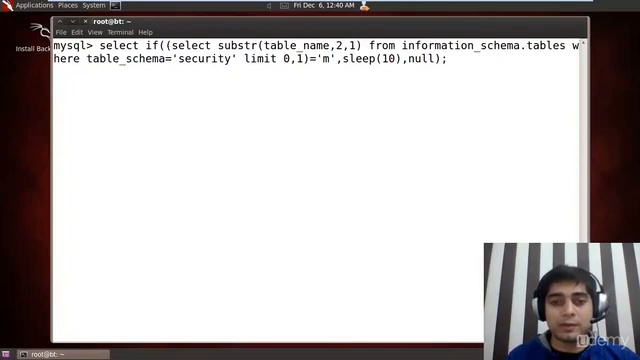
key("Return")
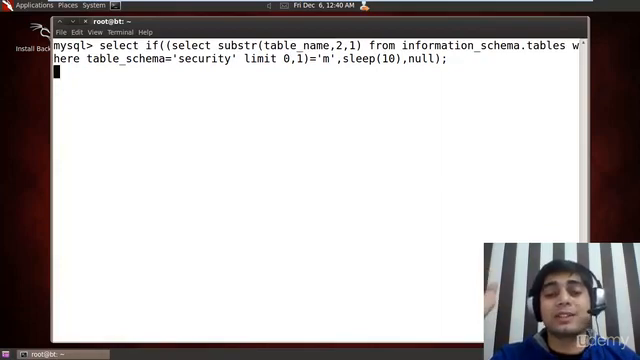
key("Return")
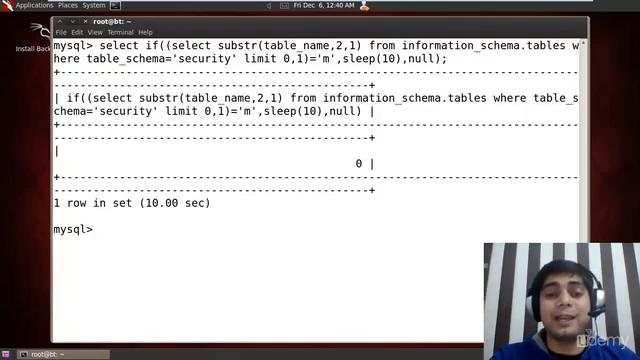